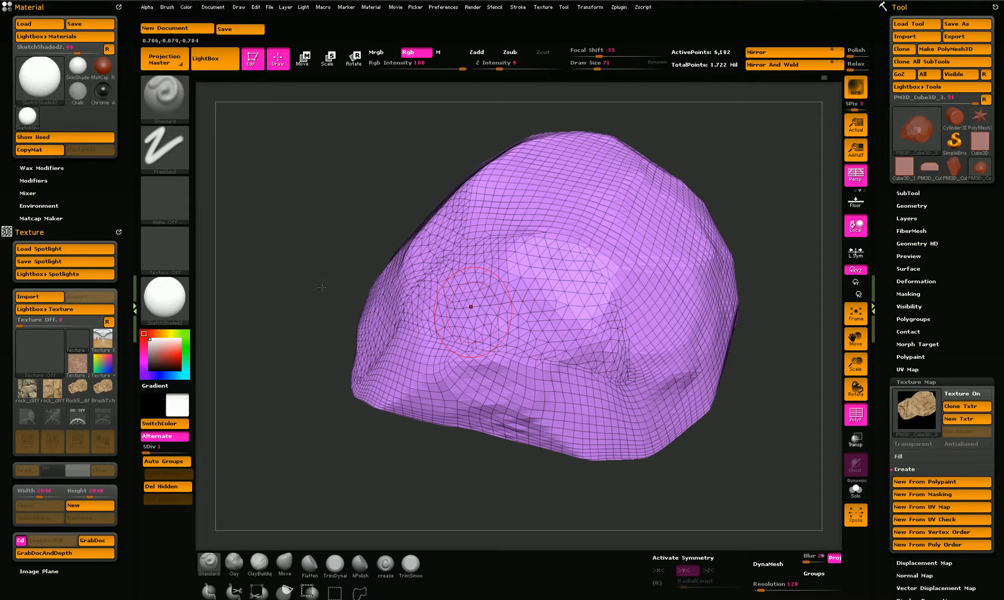
pyautogui.moveTo(316, 273)
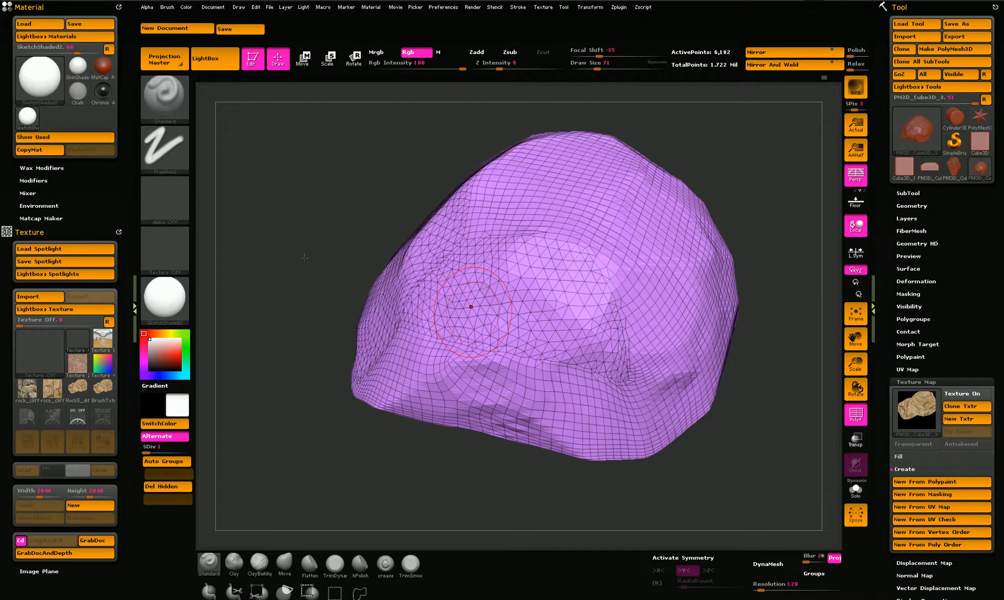
pyautogui.moveTo(325, 255)
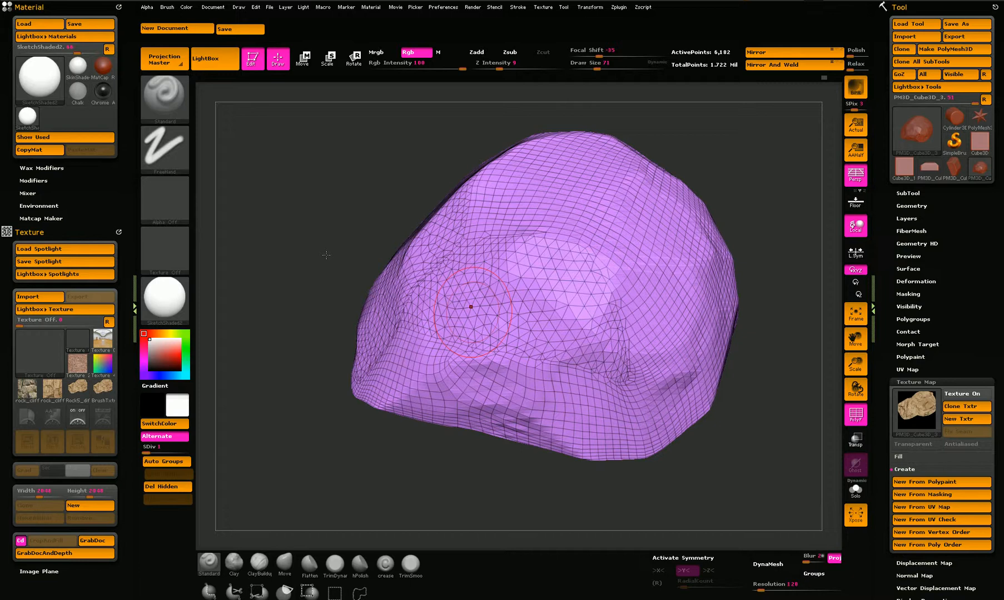
pyautogui.moveTo(298, 261)
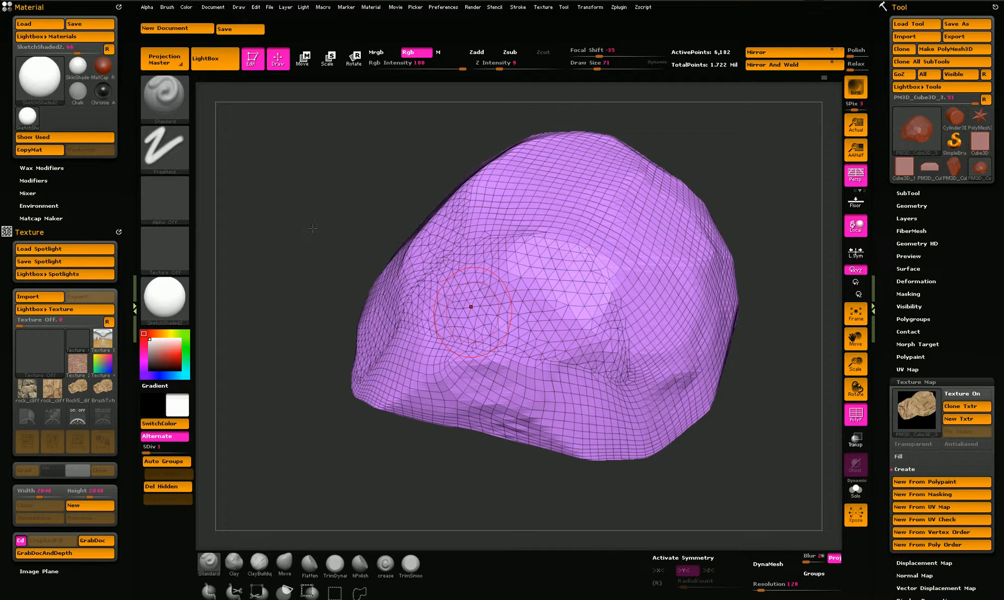
pyautogui.moveTo(370, 262)
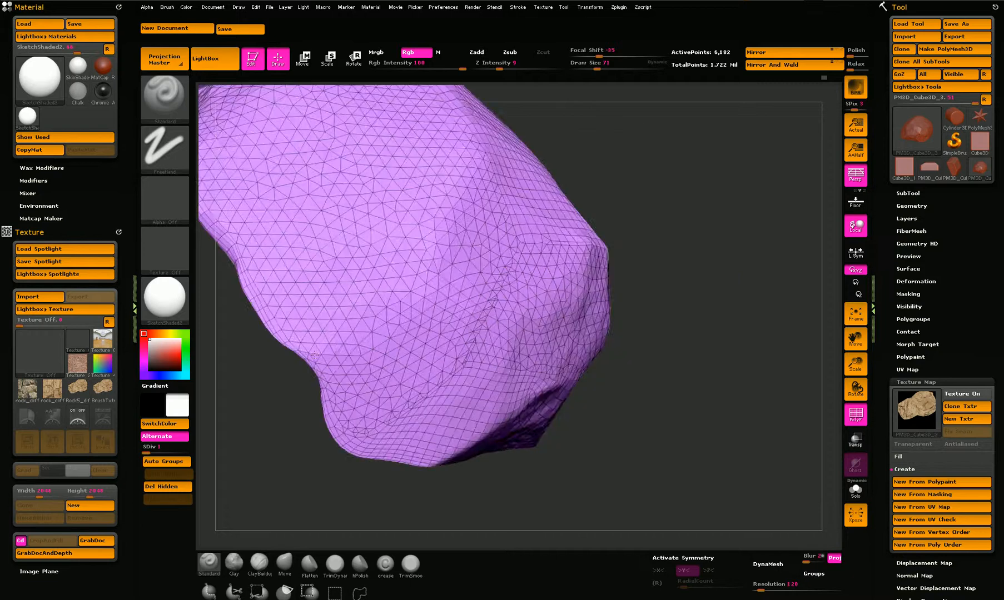
# Reframe the rock, auto-unwrap its UVs with UV Master, and orbit to inspect the surface
pyautogui.moveTo(313, 355); pyautogui.dragTo(290, 349)
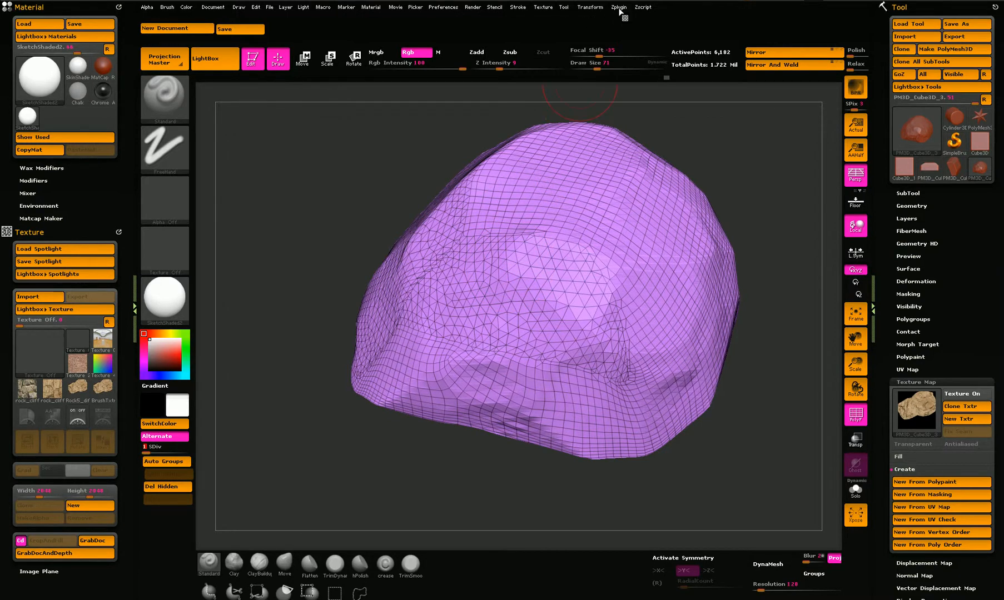
pyautogui.click(618, 6)
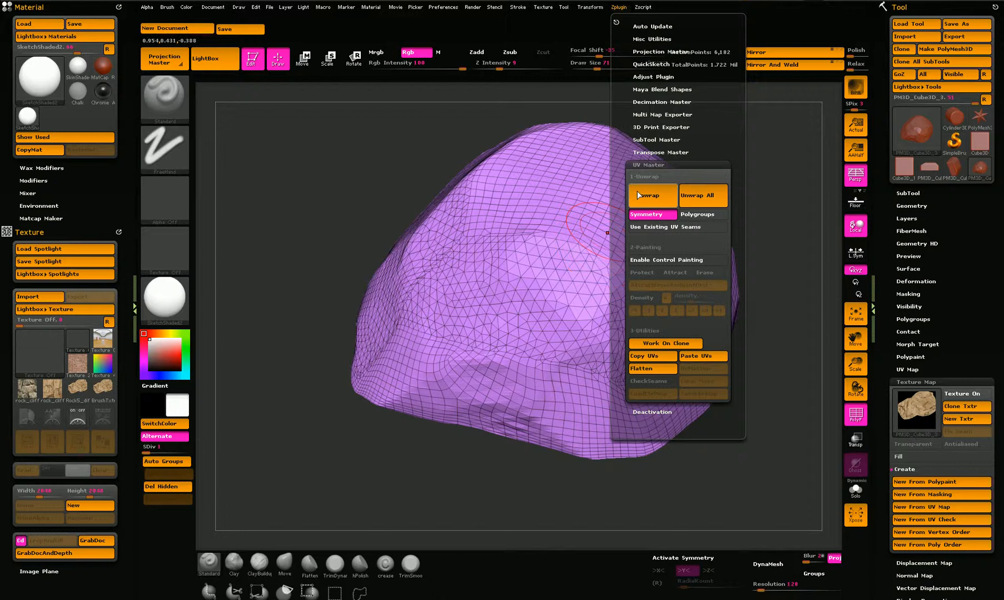
pyautogui.moveTo(643, 201)
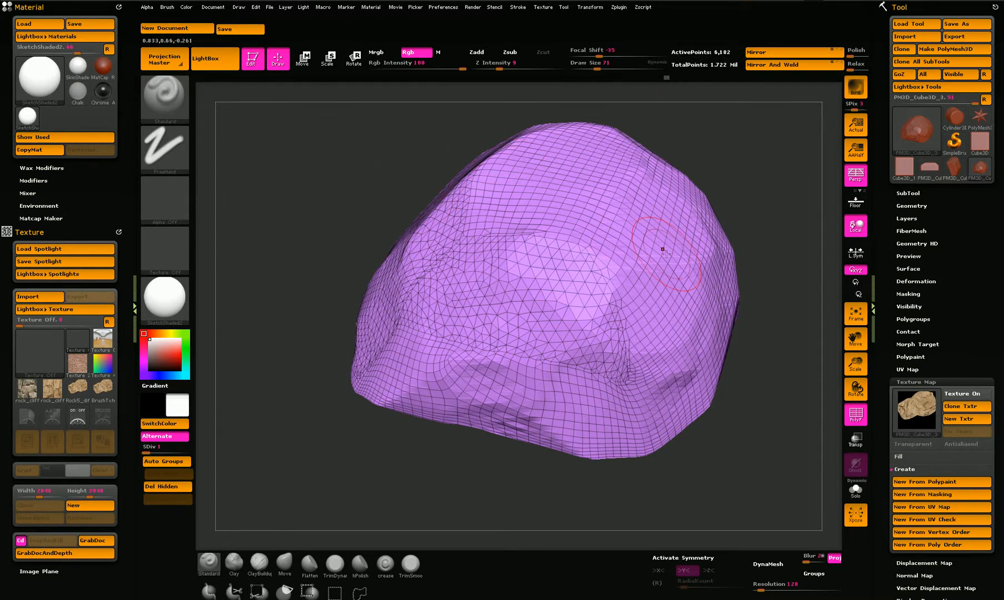
pyautogui.moveTo(662, 250); pyautogui.dragTo(276, 372)
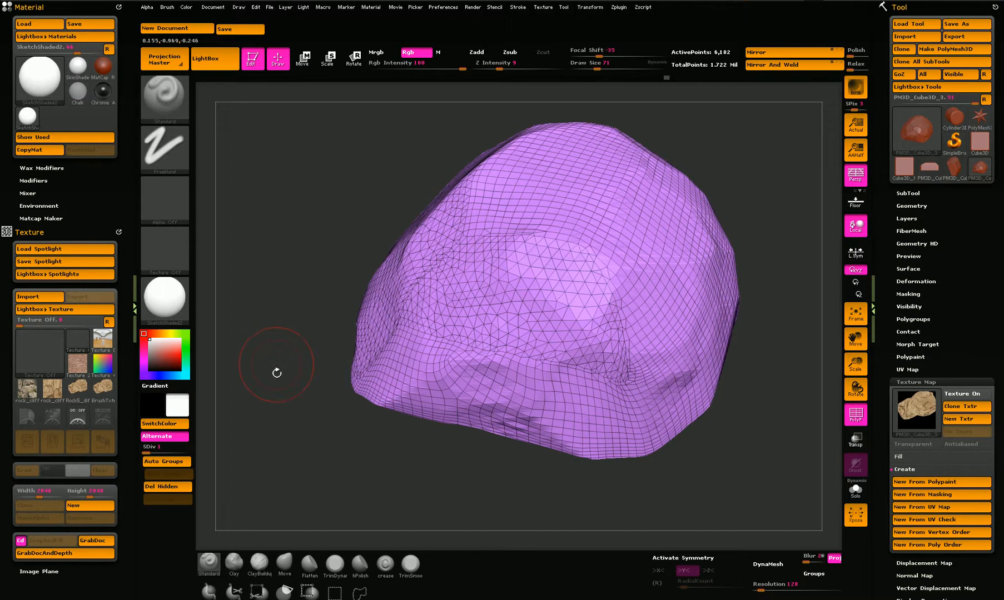
pyautogui.moveTo(307, 410)
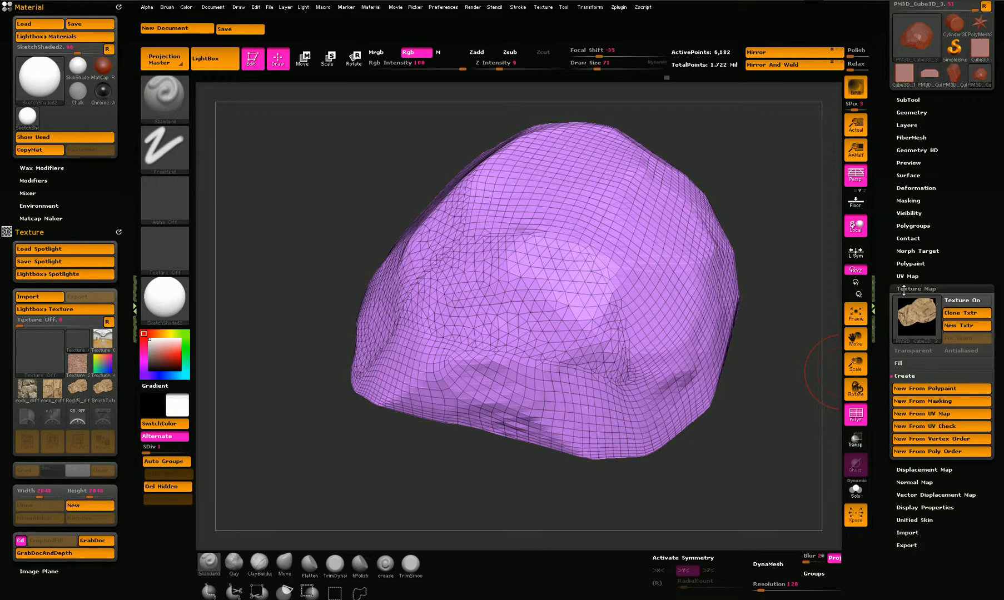
# Preview a UV check texture on the rock, then switch the texture display off
pyautogui.click(922, 414)
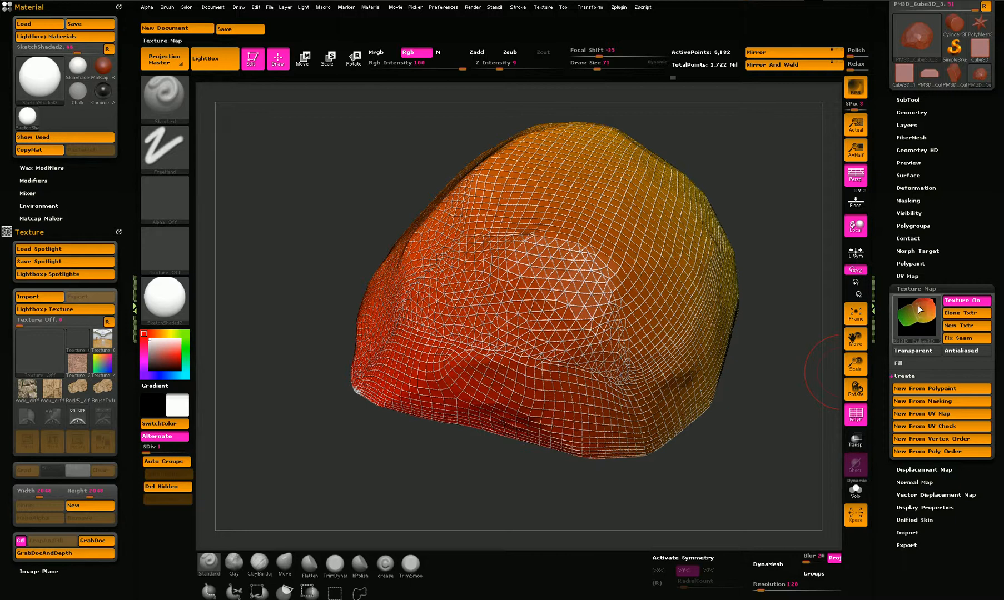
pyautogui.click(915, 317)
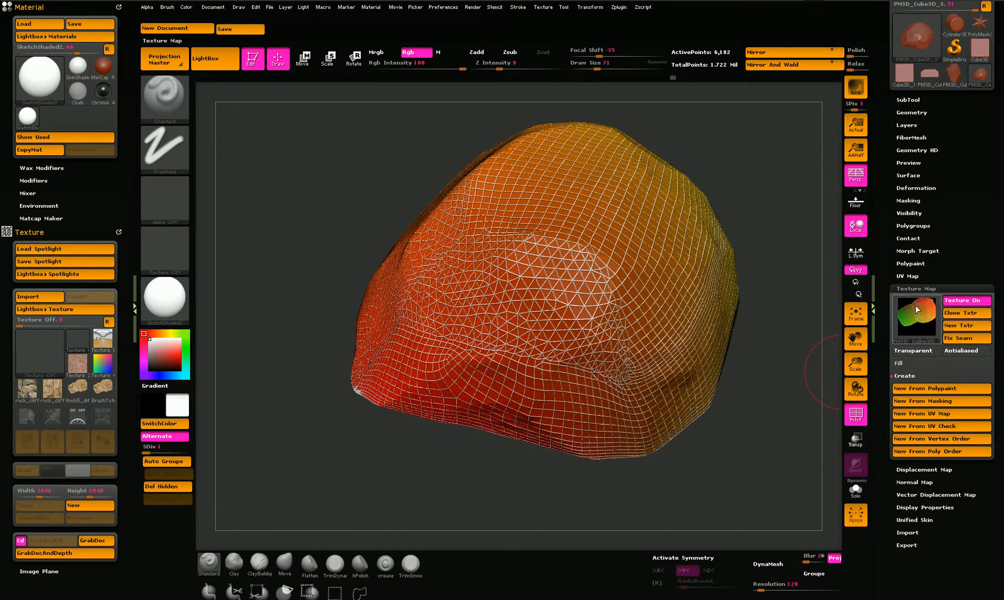
pyautogui.click(941, 388)
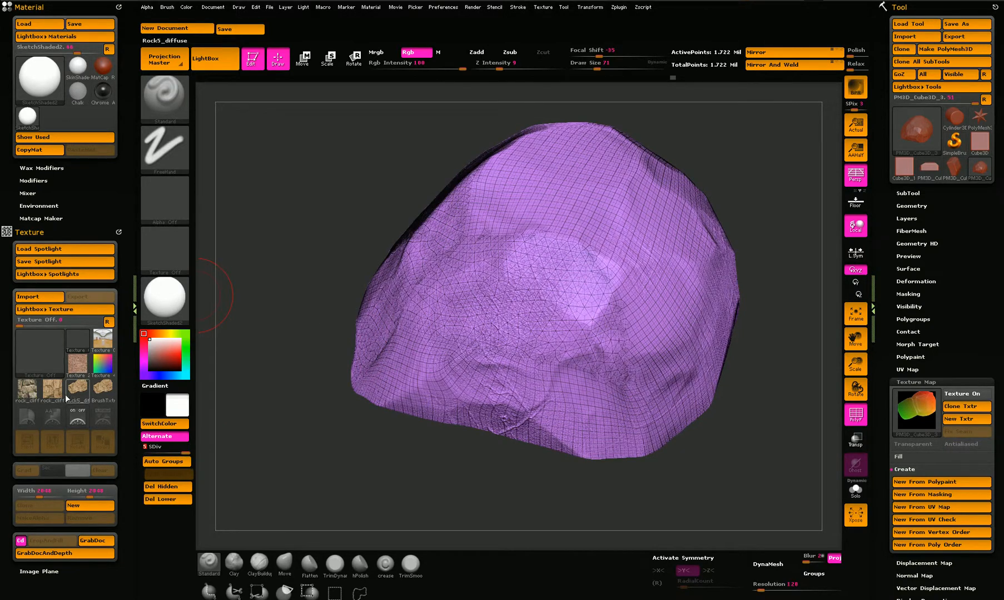
pyautogui.moveTo(51, 391)
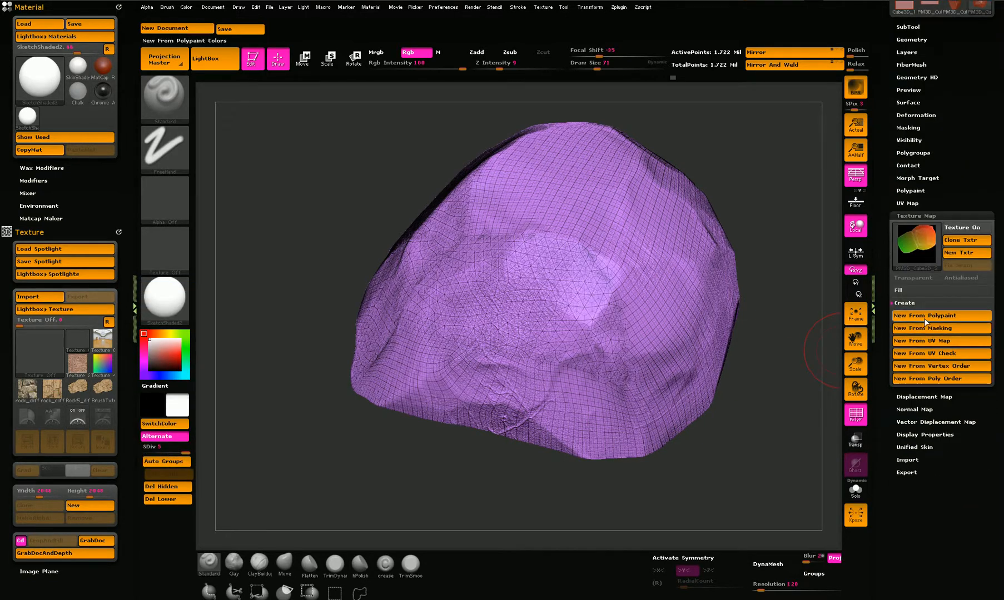
pyautogui.moveTo(927, 315)
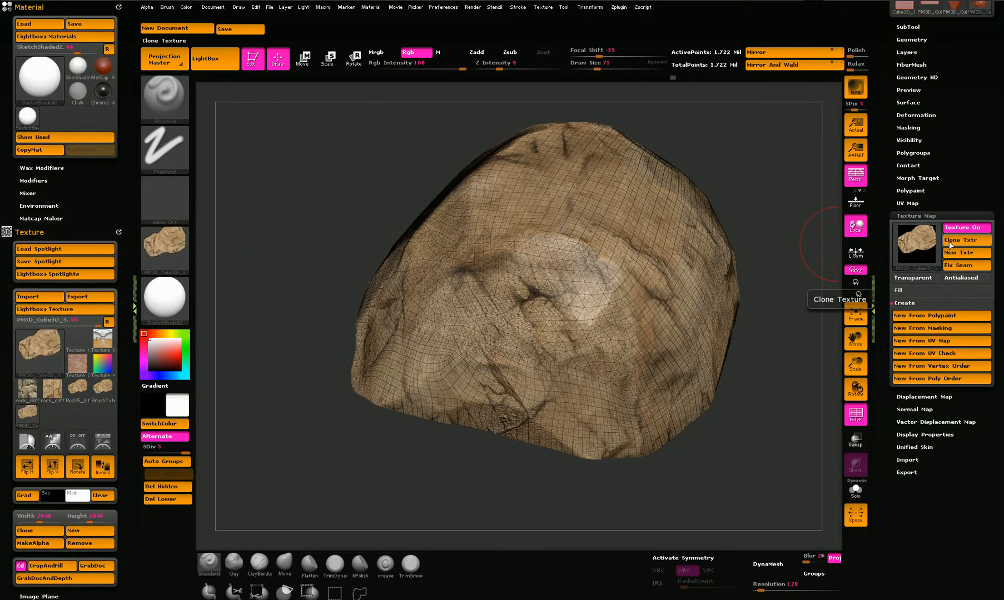
pyautogui.click(916, 245)
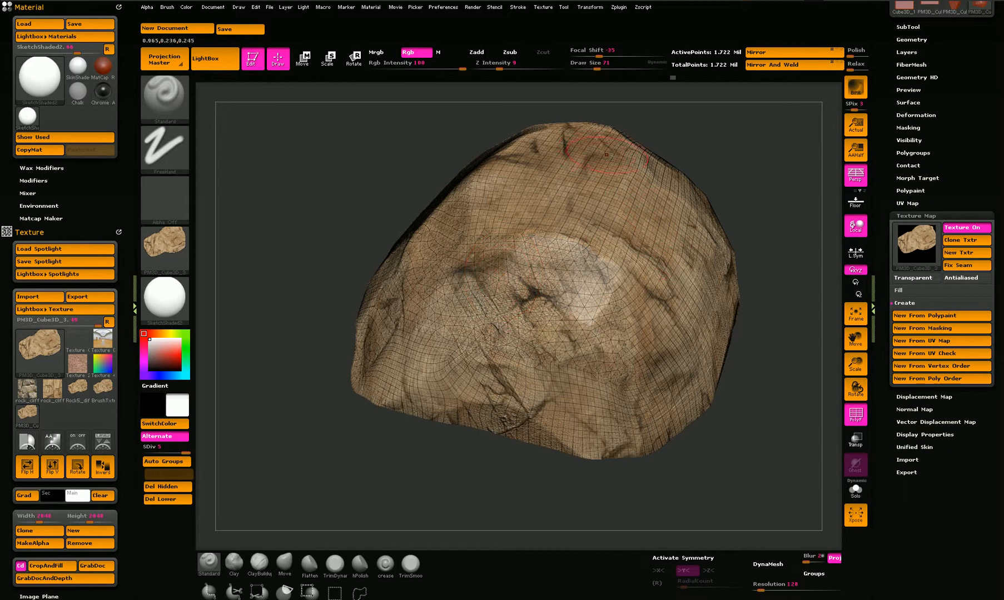
pyautogui.moveTo(719, 57)
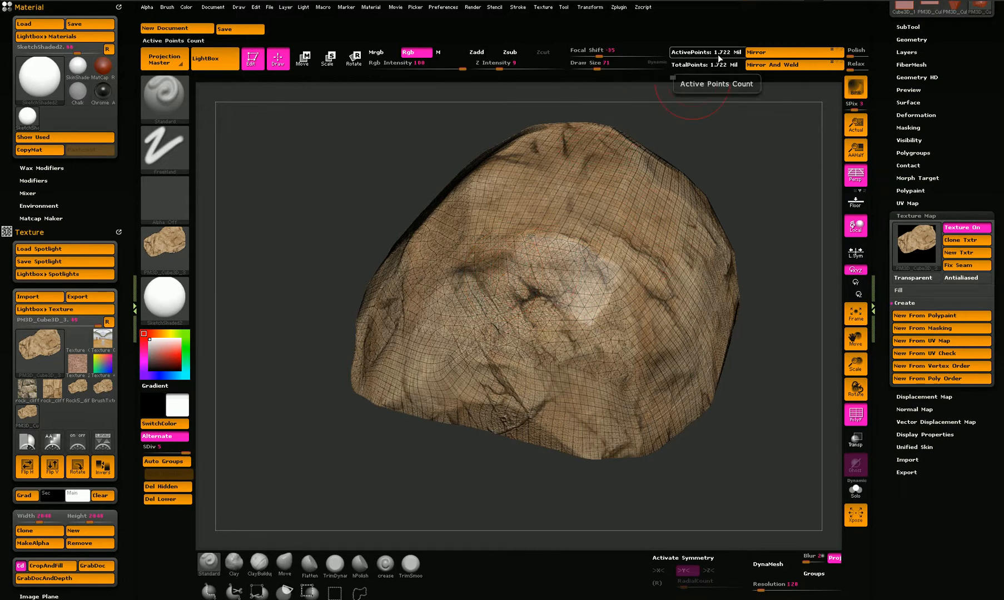
pyautogui.moveTo(349, 237)
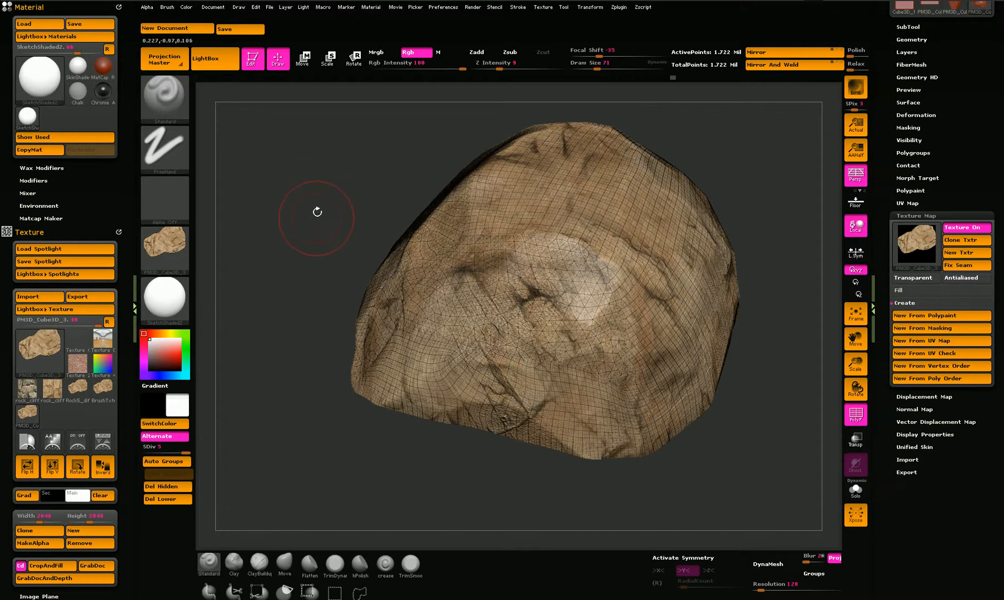
pyautogui.moveTo(313, 228)
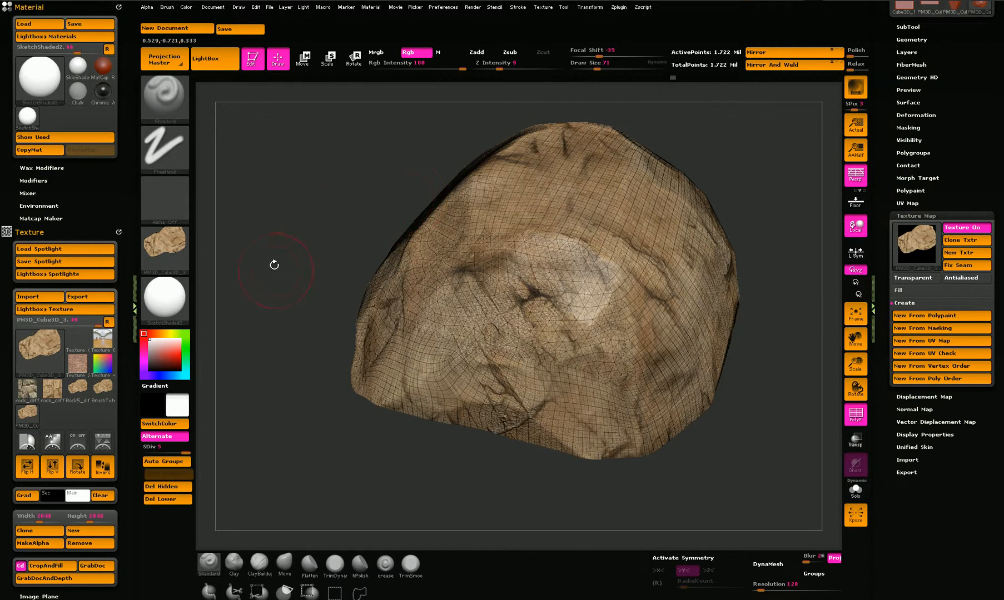
pyautogui.moveTo(338, 251)
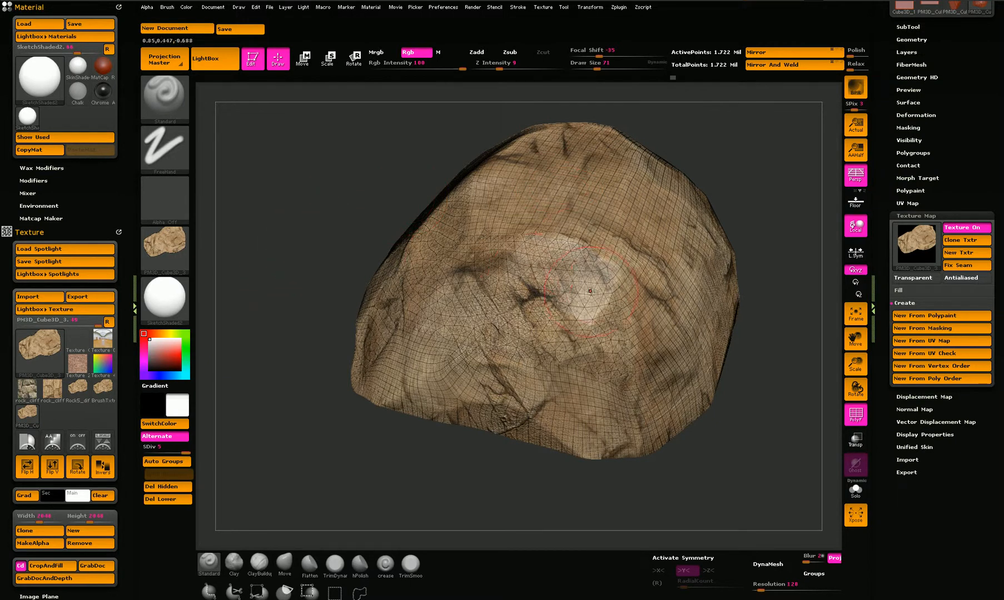
pyautogui.click(967, 227)
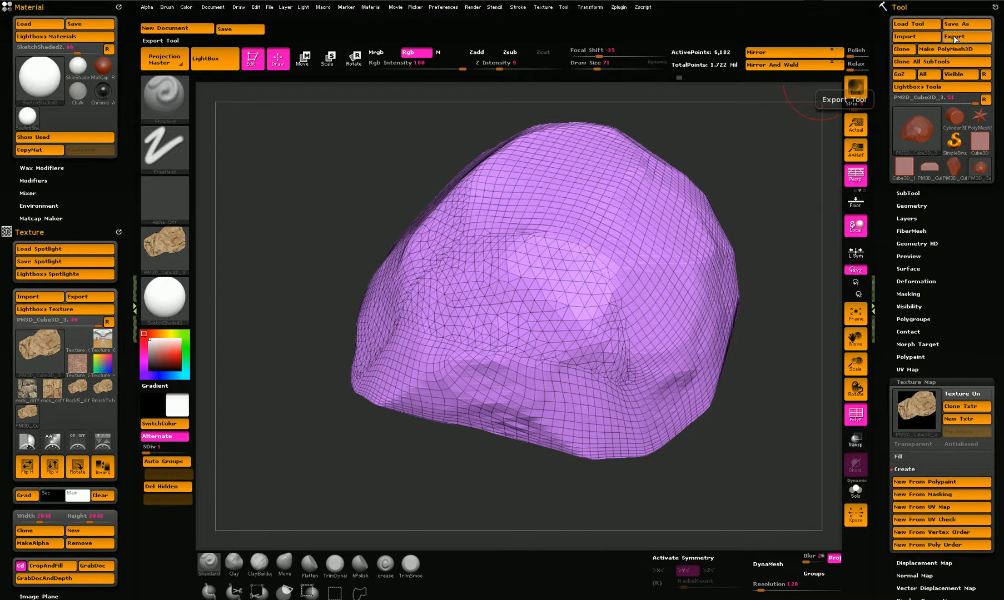
pyautogui.moveTo(796, 404)
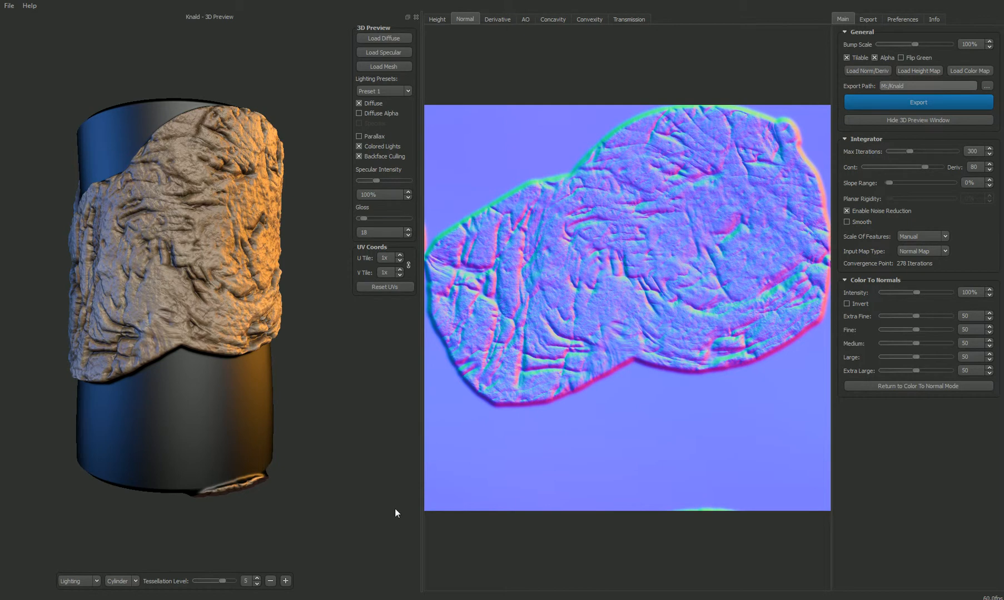
pyautogui.moveTo(364, 422)
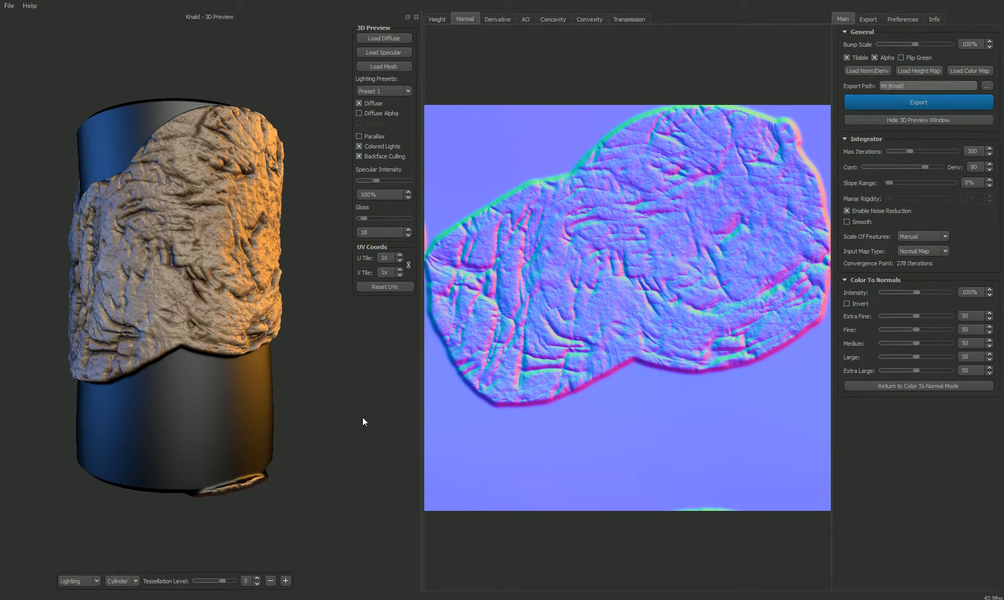
pyautogui.moveTo(374, 475)
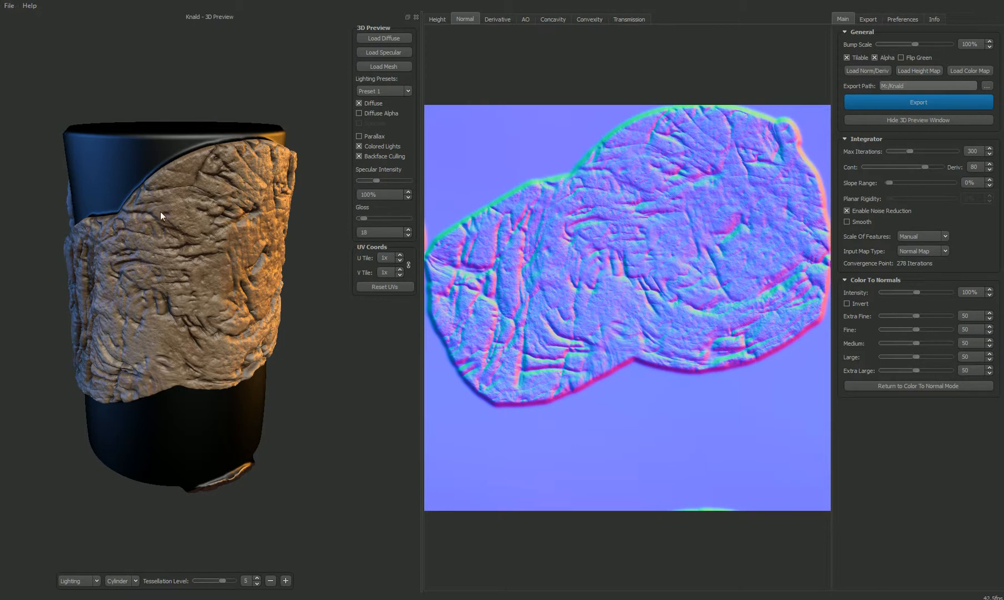
pyautogui.moveTo(142, 287)
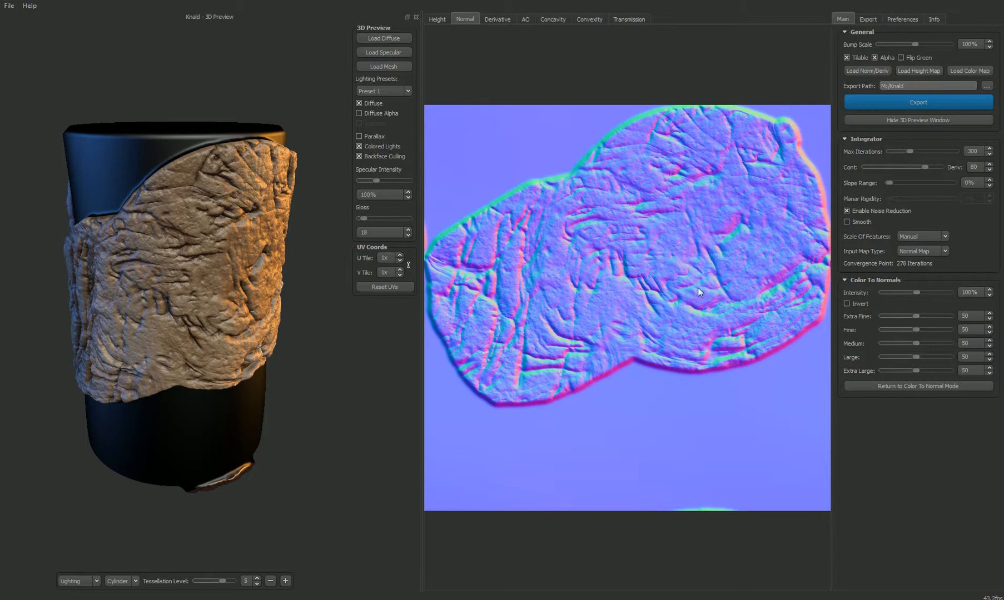
pyautogui.moveTo(492, 339)
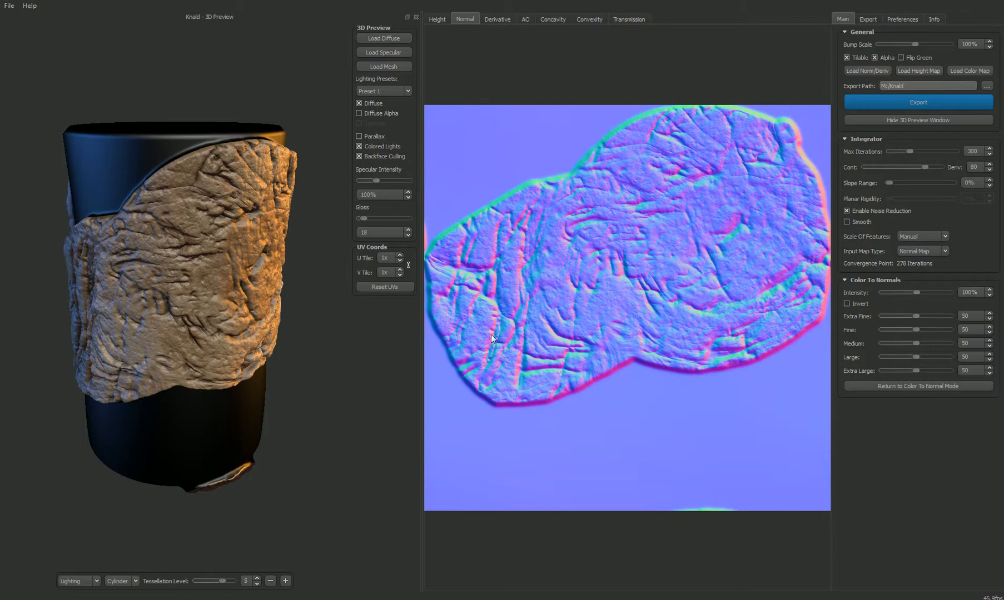
pyautogui.moveTo(528, 246)
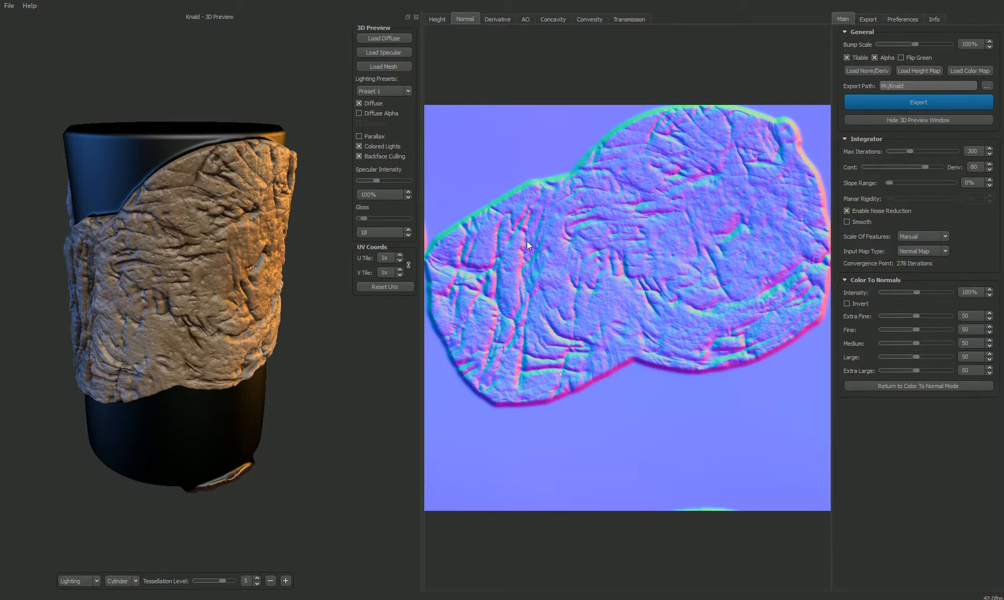
pyautogui.moveTo(439, 50)
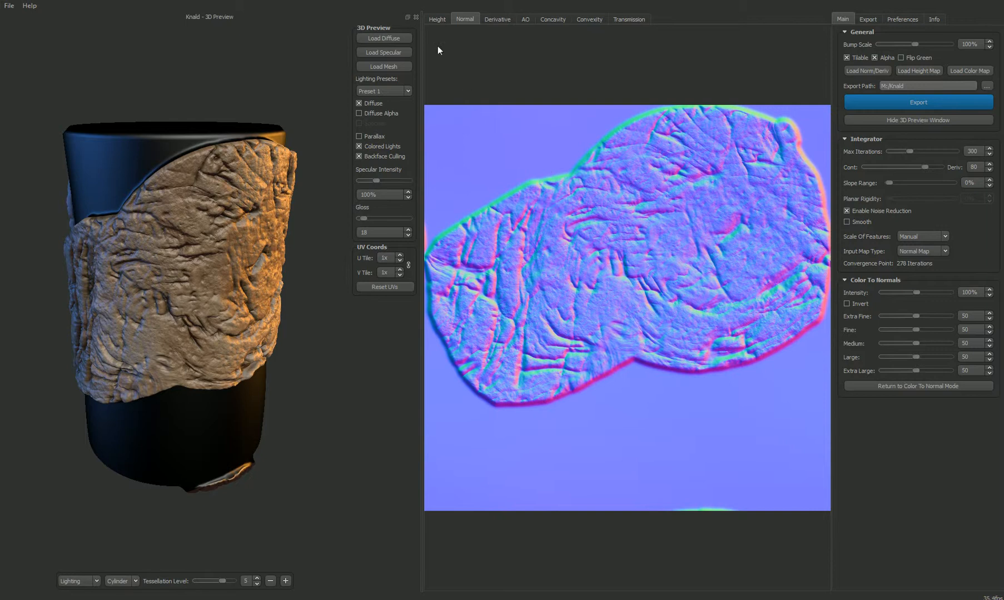
# Preview the rock's Derivative, AO, Convexity and Transmission maps in Knald
pyautogui.click(497, 19)
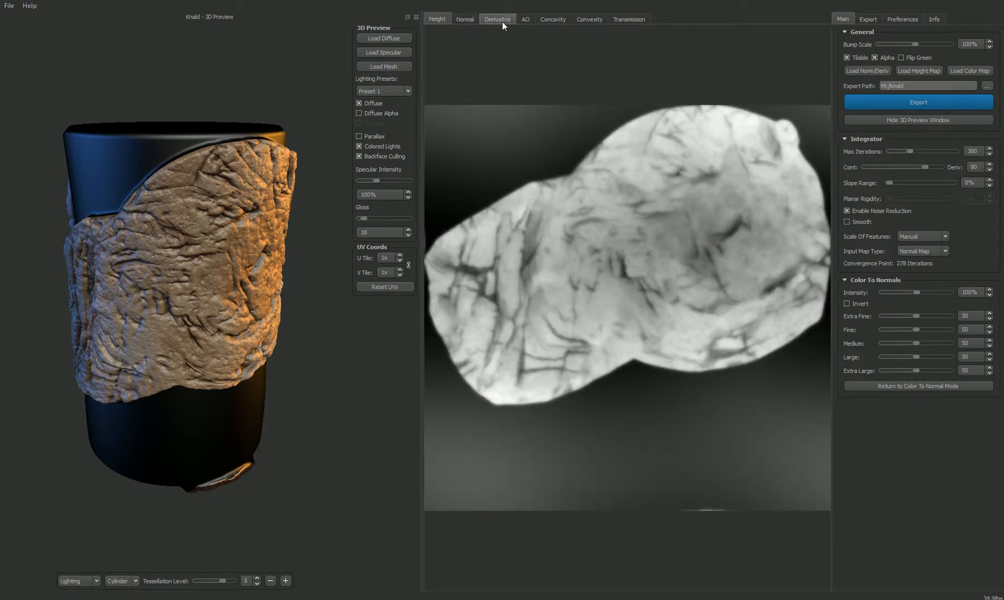
pyautogui.click(527, 20)
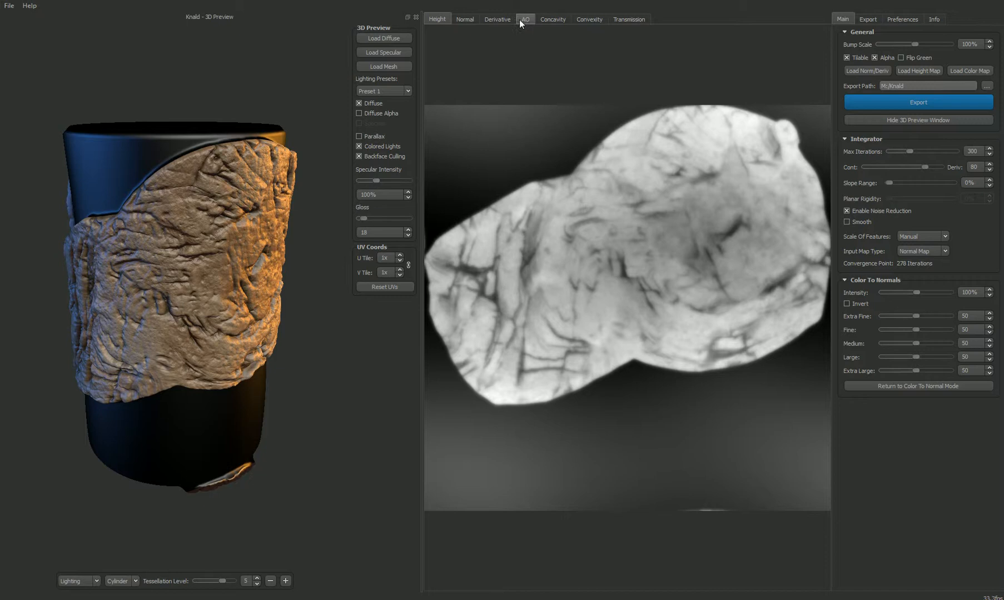
pyautogui.click(526, 19)
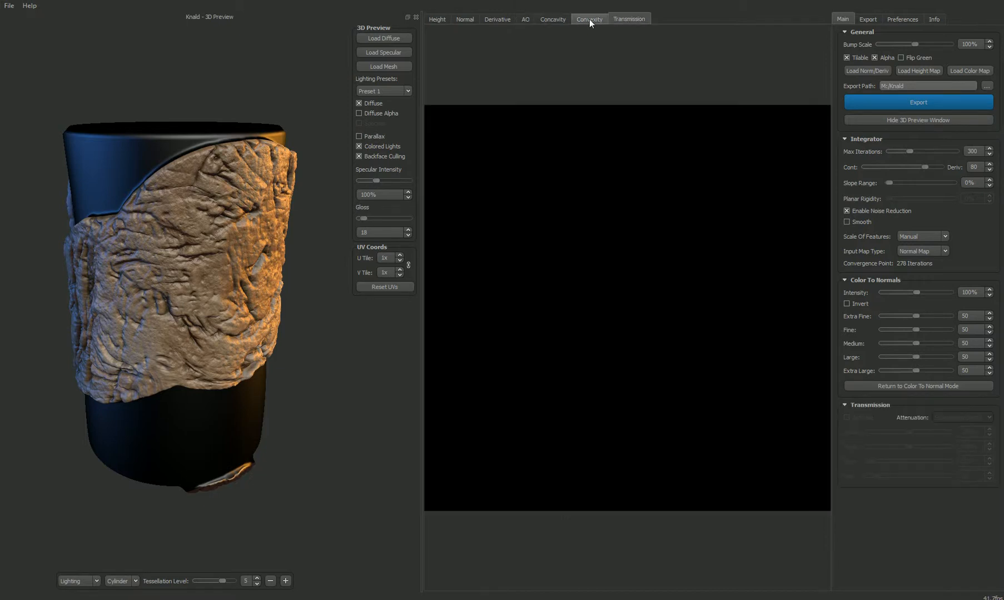
pyautogui.click(552, 19)
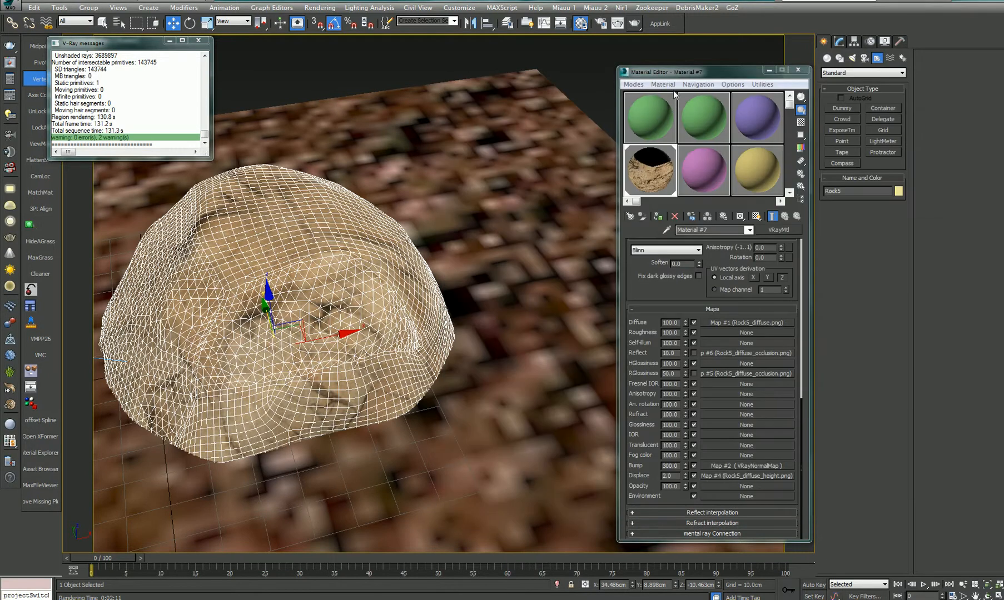
# Move the Material Editor up to reveal Material #7's full map list
pyautogui.moveTo(678, 71); pyautogui.dragTo(723, 22)
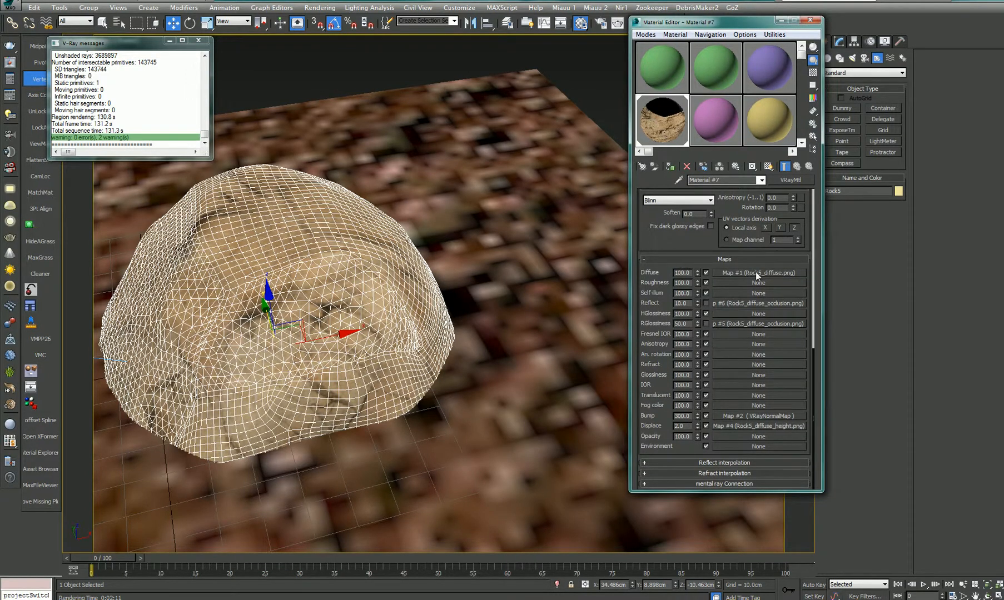
pyautogui.click(758, 272)
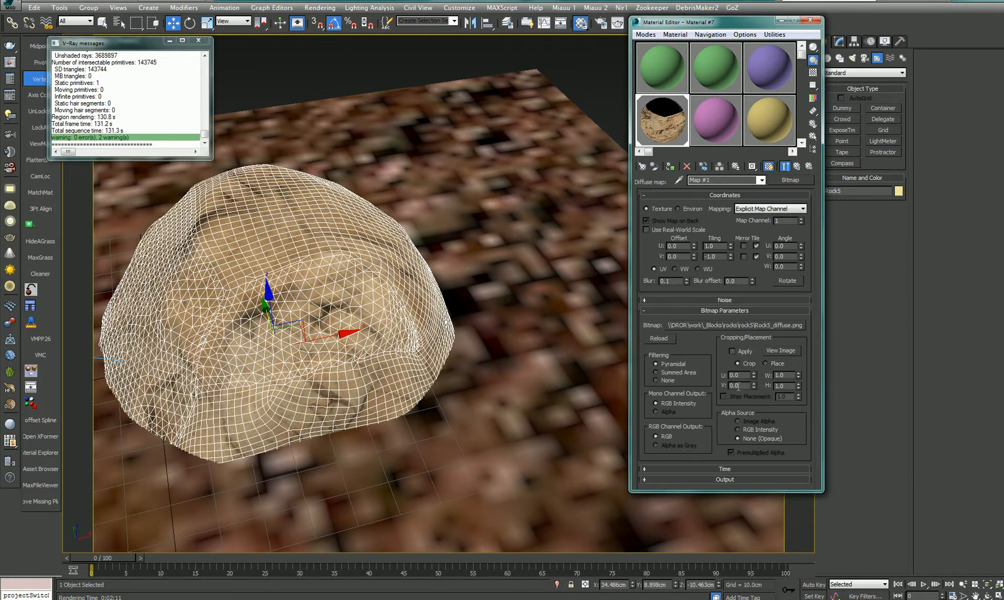
pyautogui.click(780, 351)
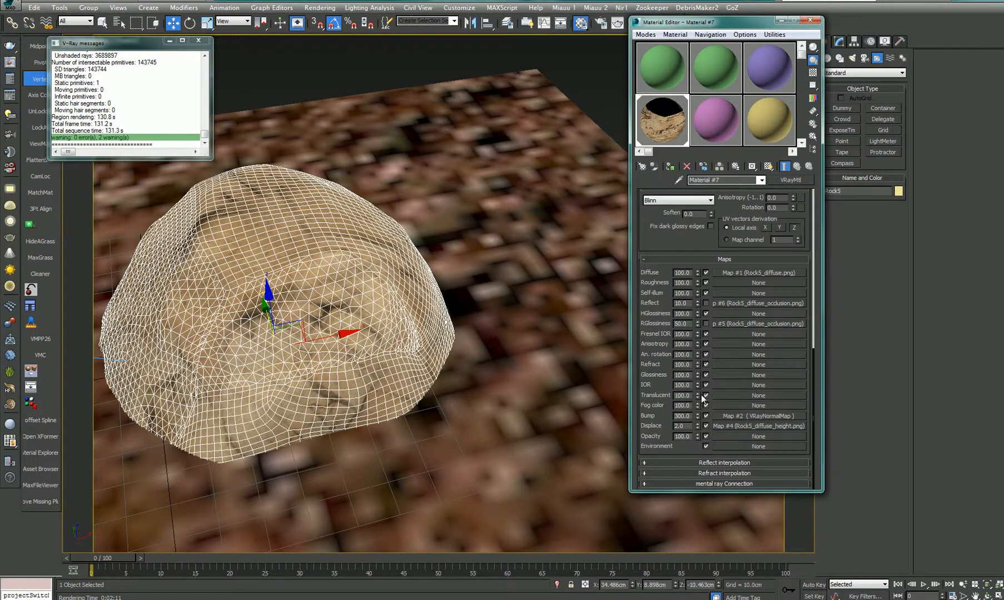
pyautogui.click(744, 416)
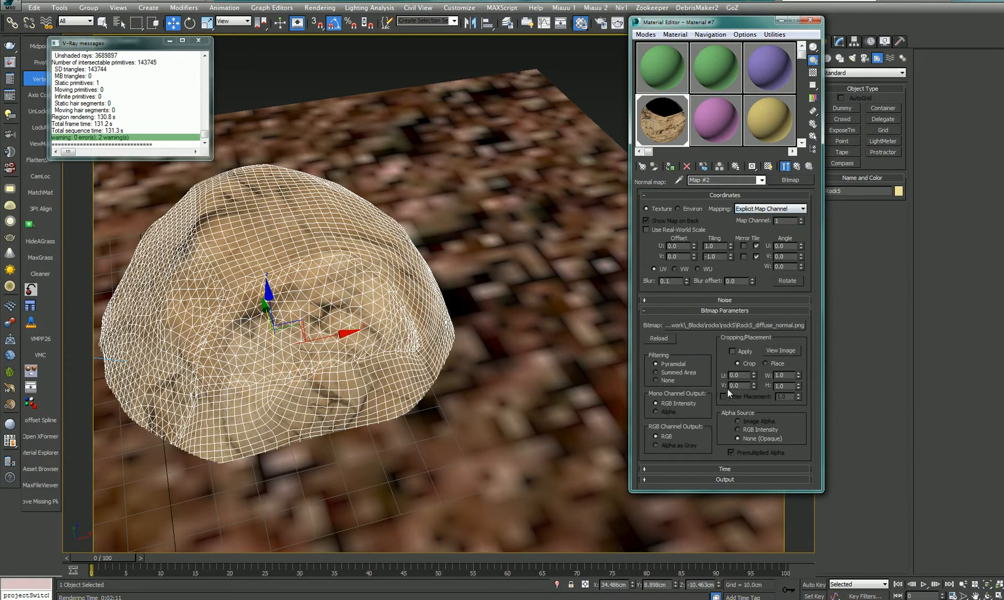
pyautogui.click(780, 350)
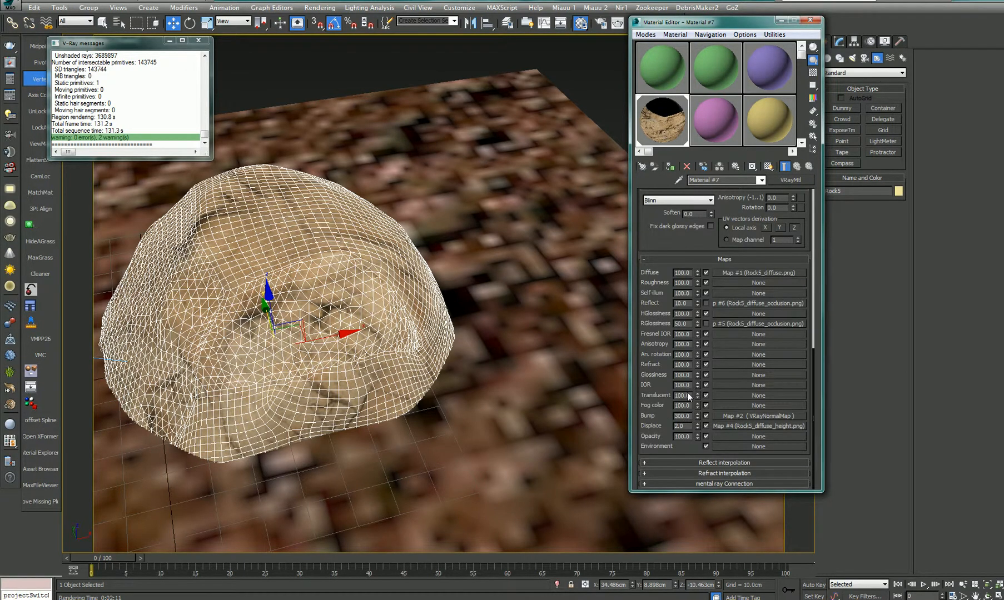
pyautogui.moveTo(662, 115)
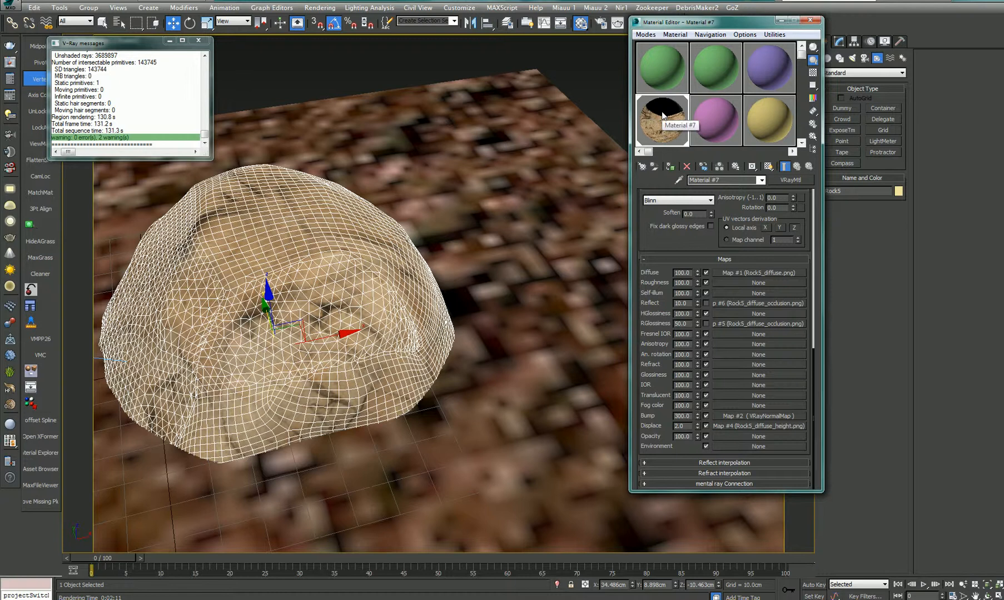
pyautogui.moveTo(722, 21); pyautogui.dragTo(723, 39)
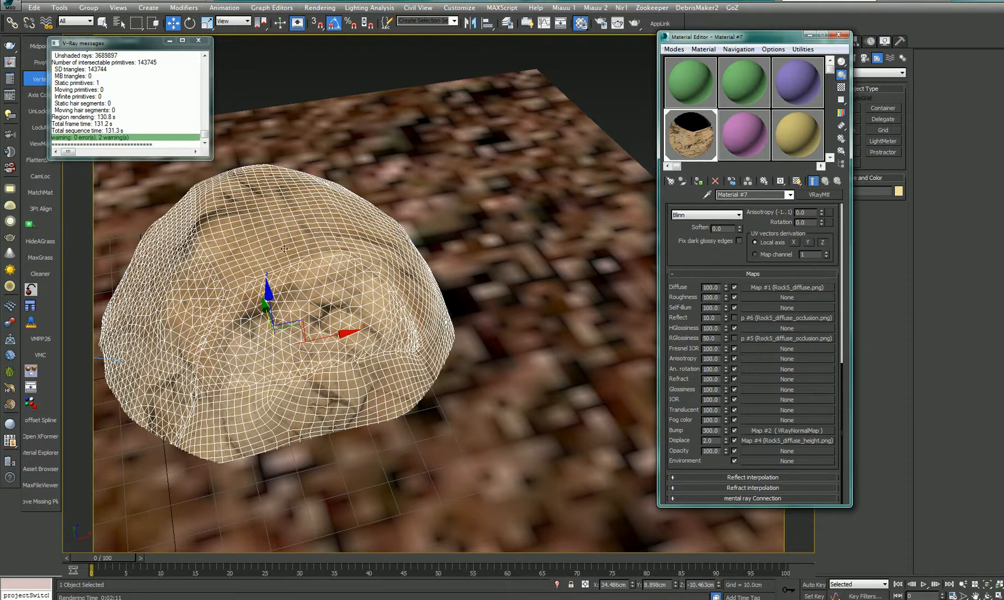
pyautogui.moveTo(682, 364)
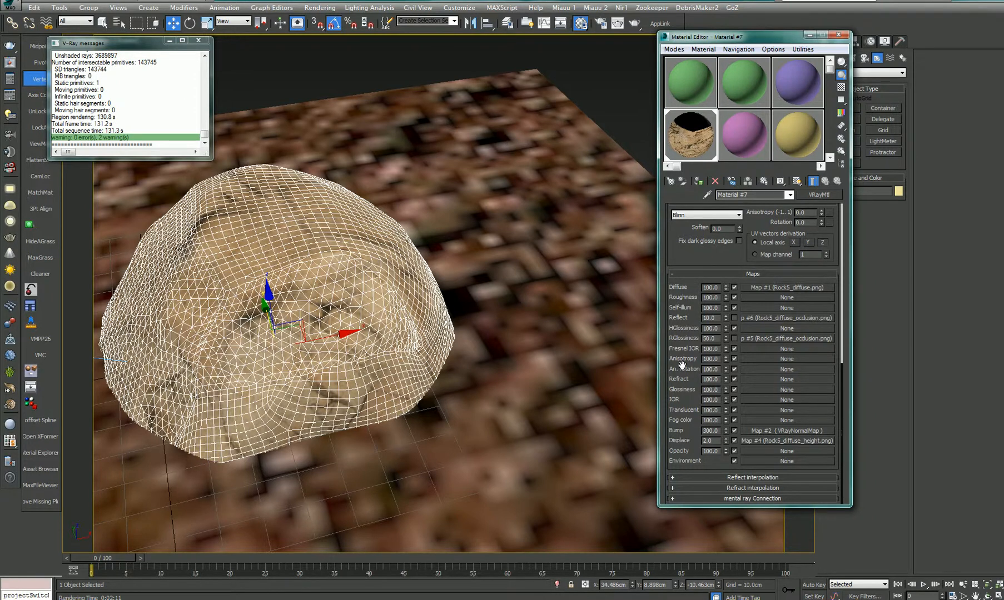
pyautogui.moveTo(764, 446)
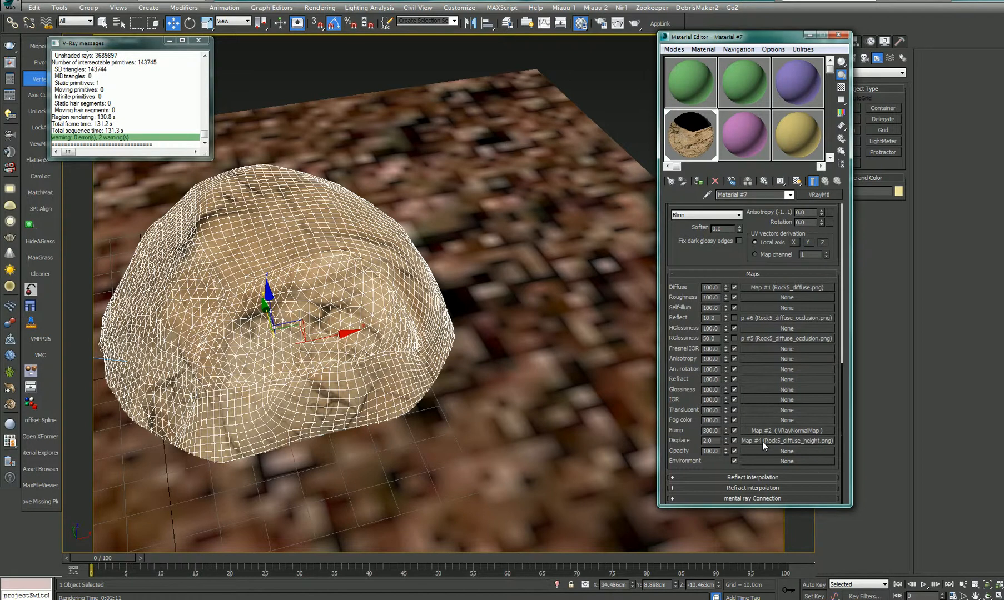
pyautogui.moveTo(766, 441)
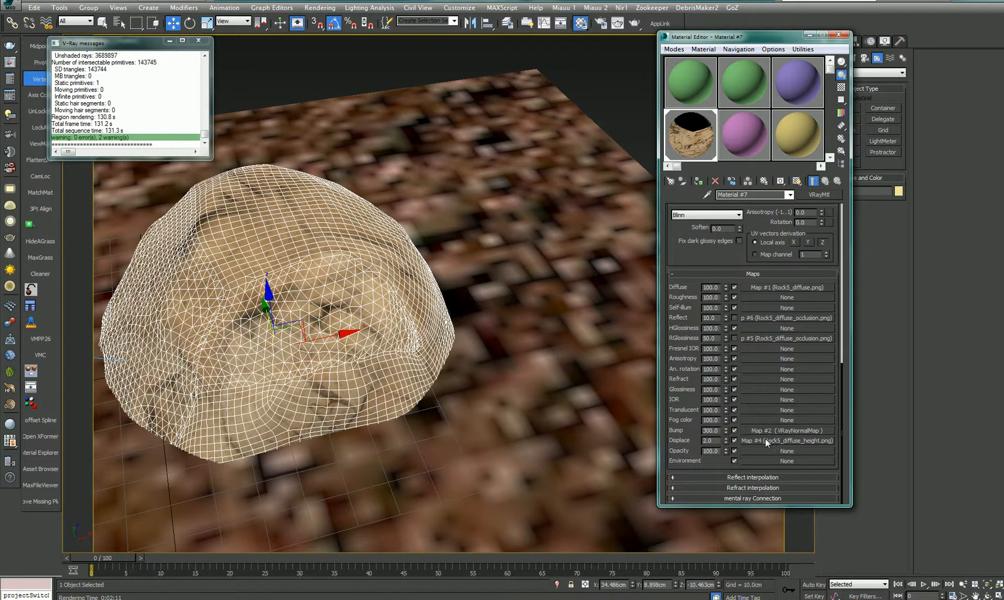
pyautogui.moveTo(678, 255)
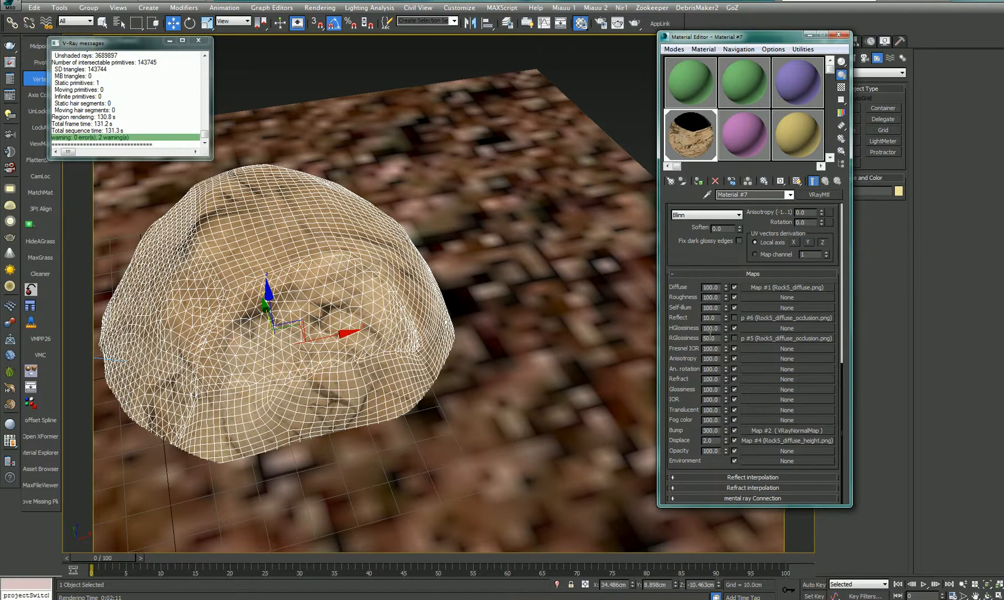
pyautogui.moveTo(733, 322)
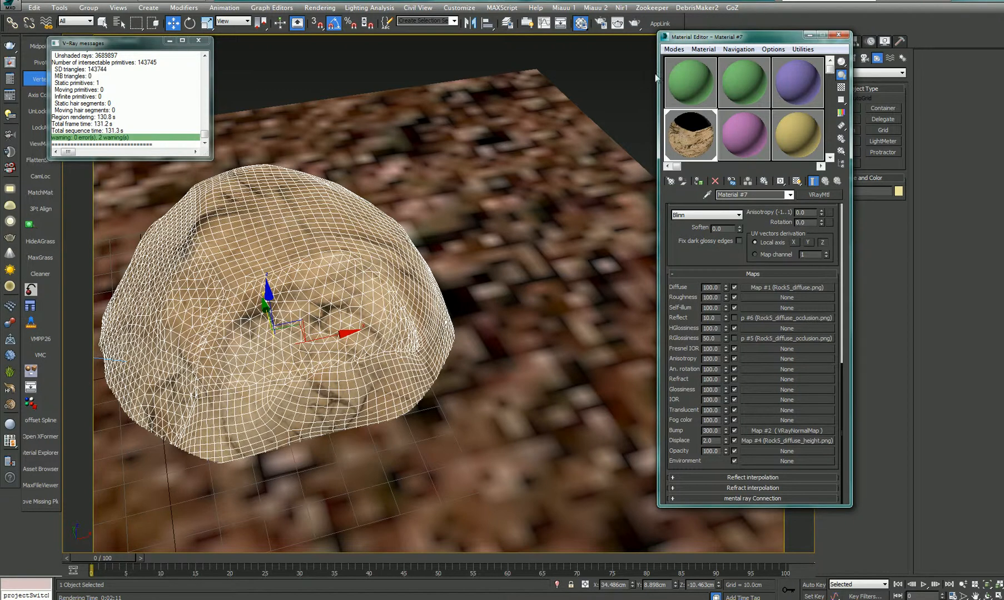
pyautogui.moveTo(530, 116)
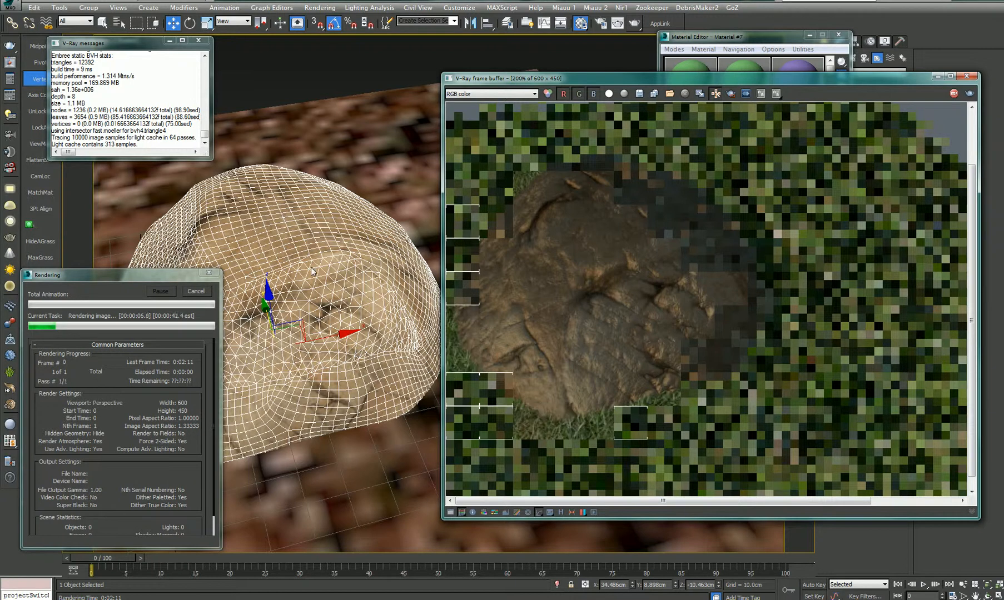
pyautogui.moveTo(565, 340)
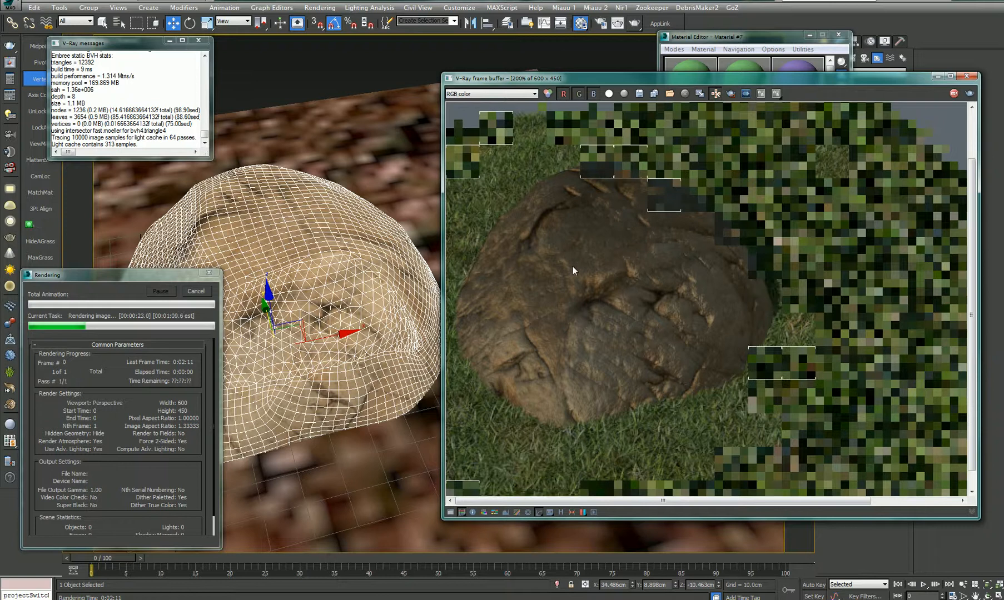
pyautogui.moveTo(490, 353)
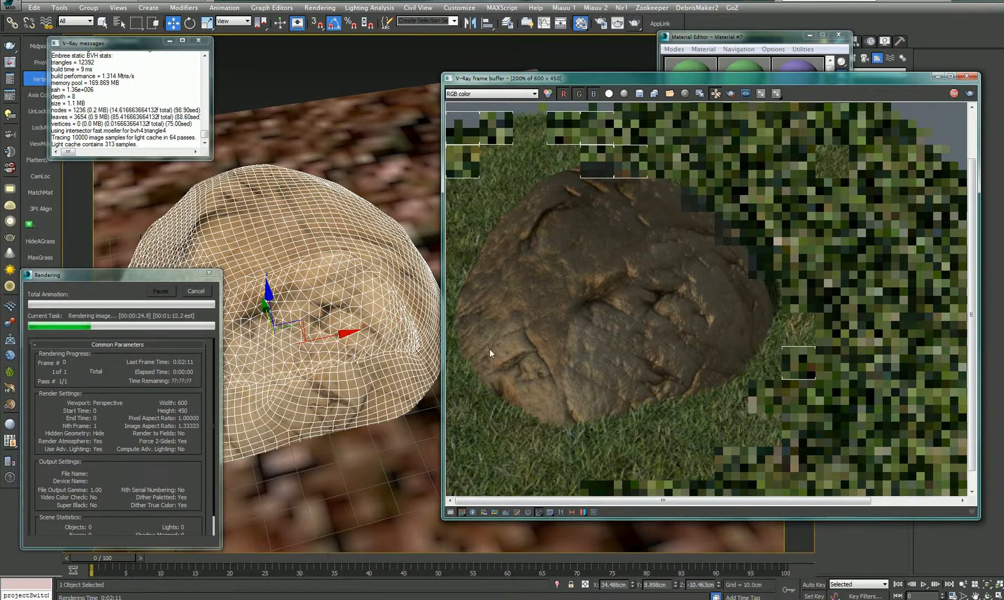
pyautogui.moveTo(609, 277)
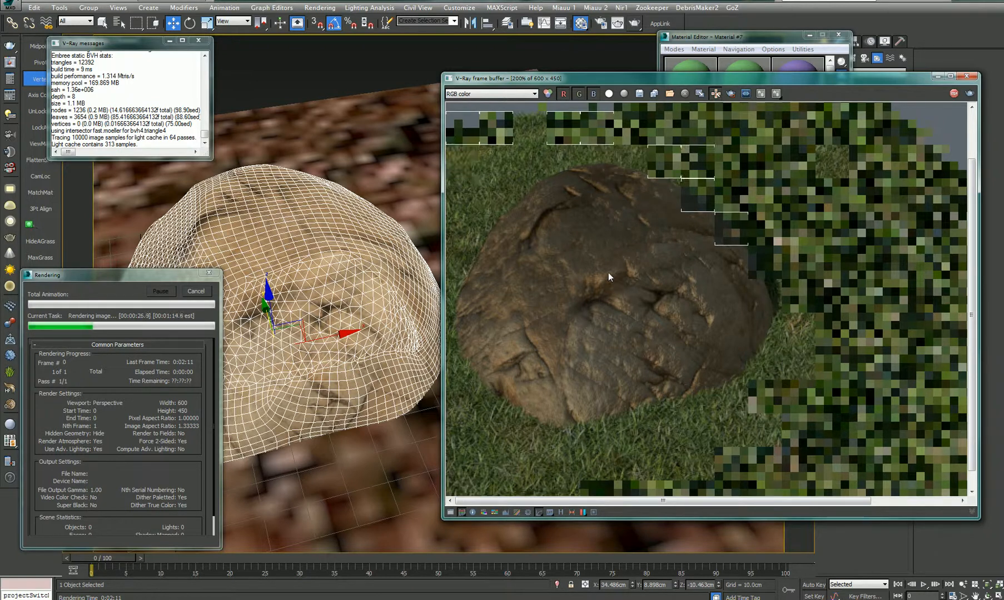
pyautogui.moveTo(559, 326)
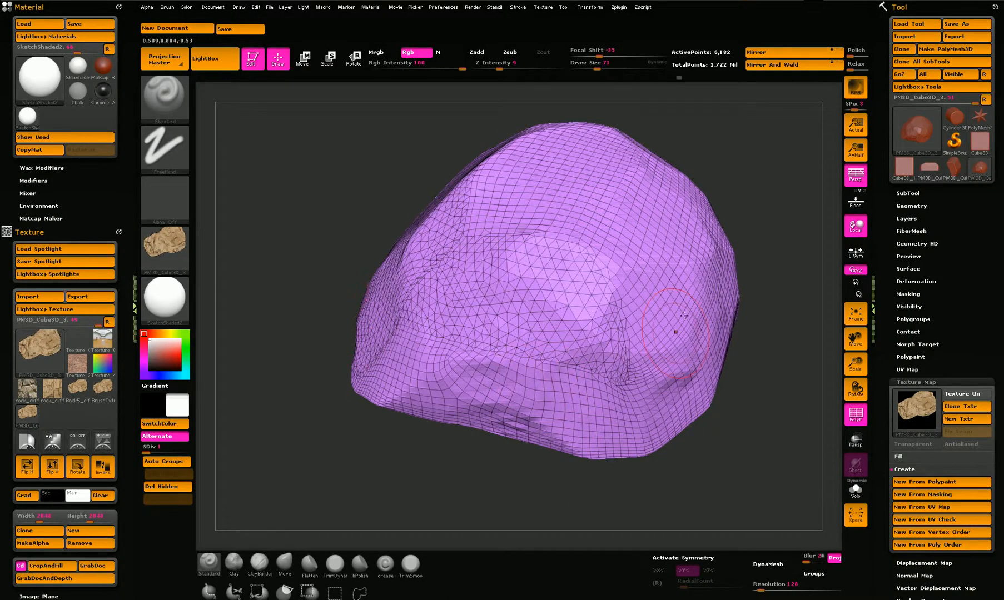
pyautogui.moveTo(675, 316); pyautogui.dragTo(696, 256)
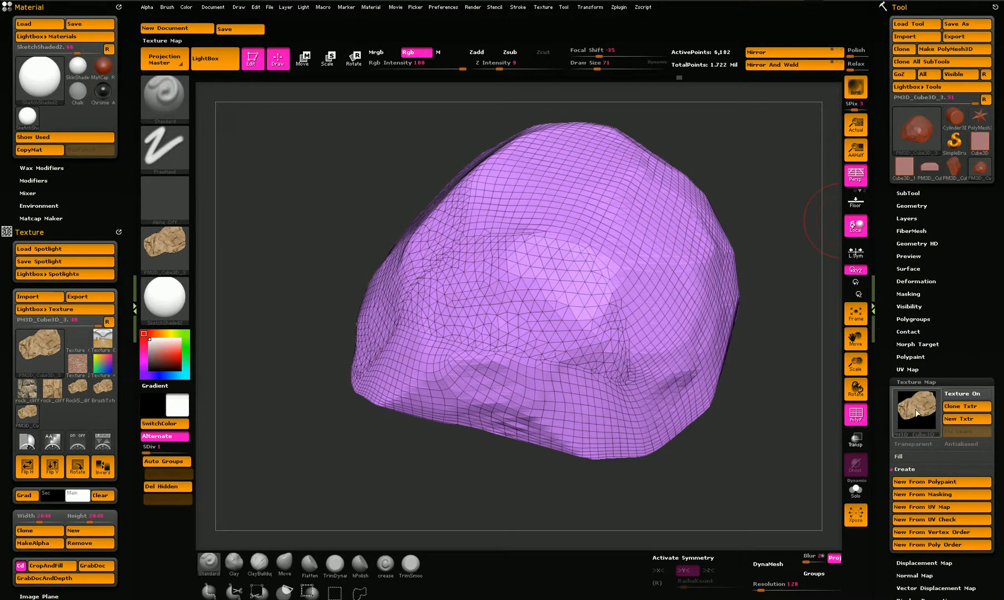
pyautogui.moveTo(916, 406)
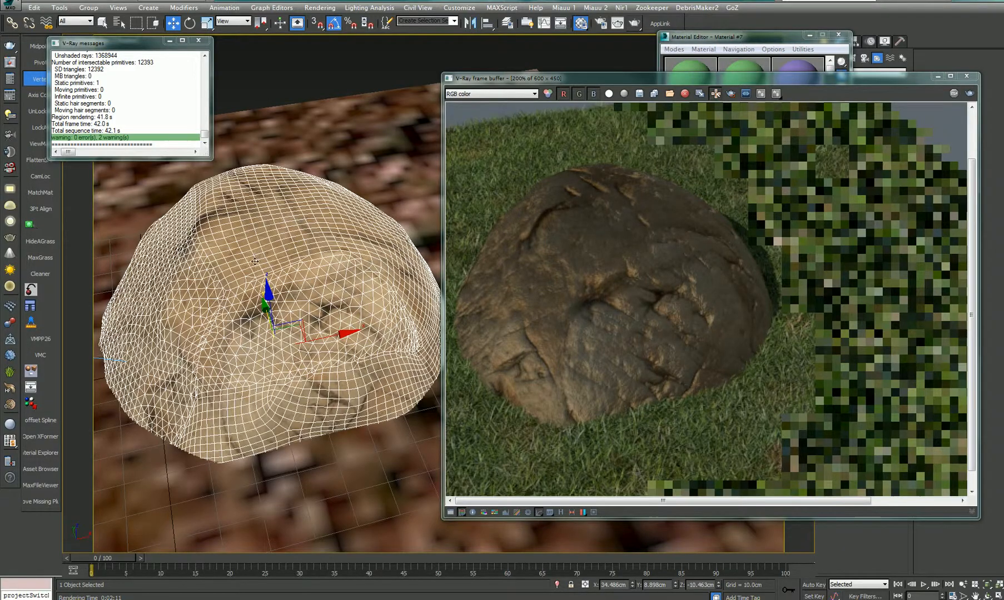
pyautogui.moveTo(639, 228)
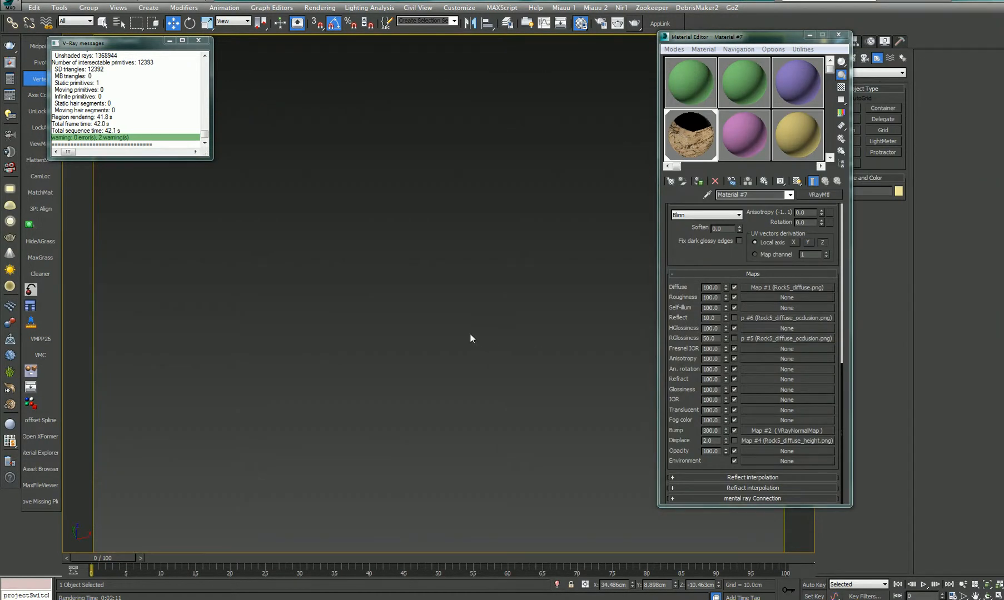
pyautogui.moveTo(143, 277)
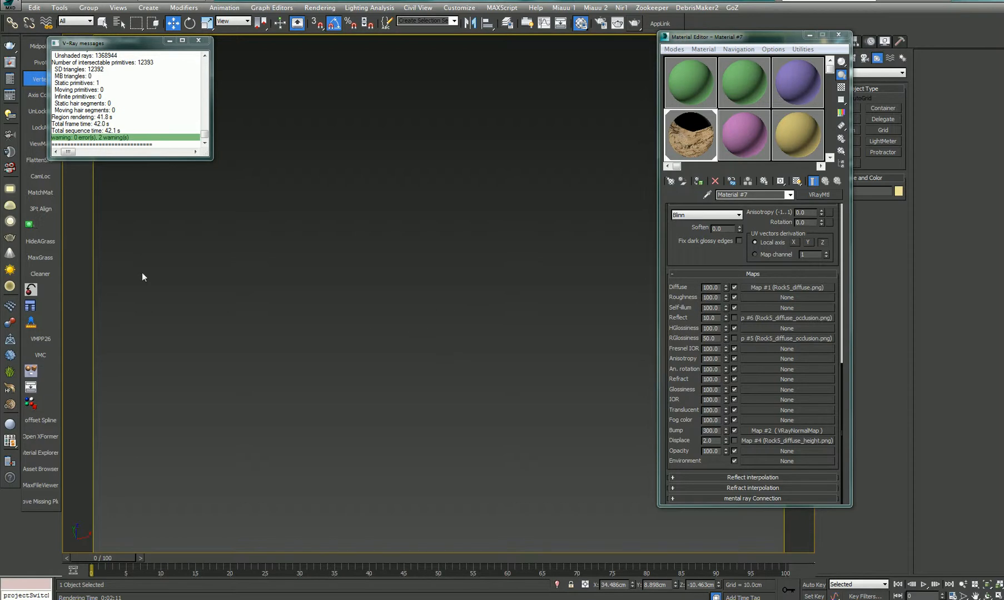
pyautogui.moveTo(266, 310)
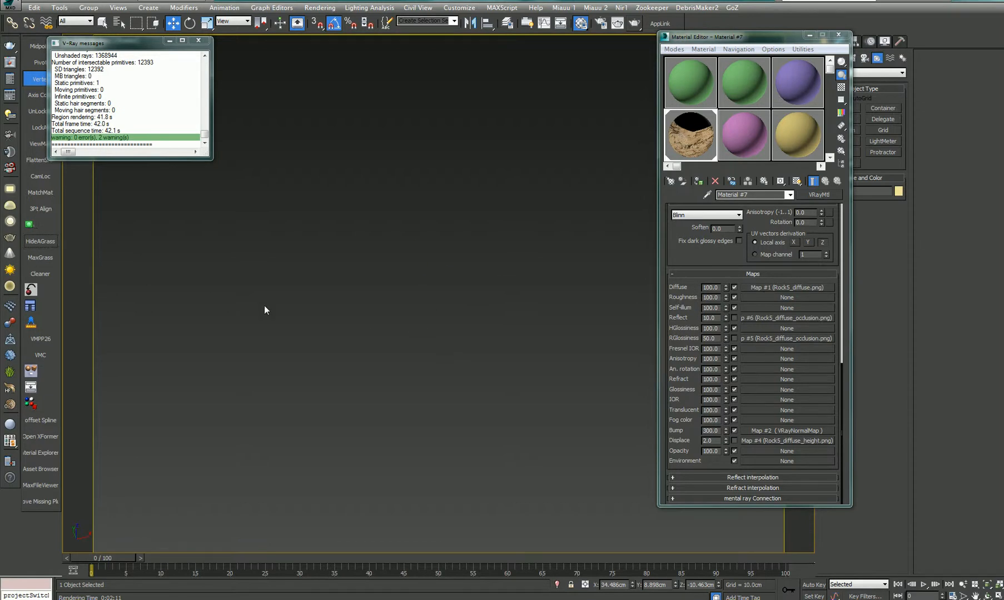